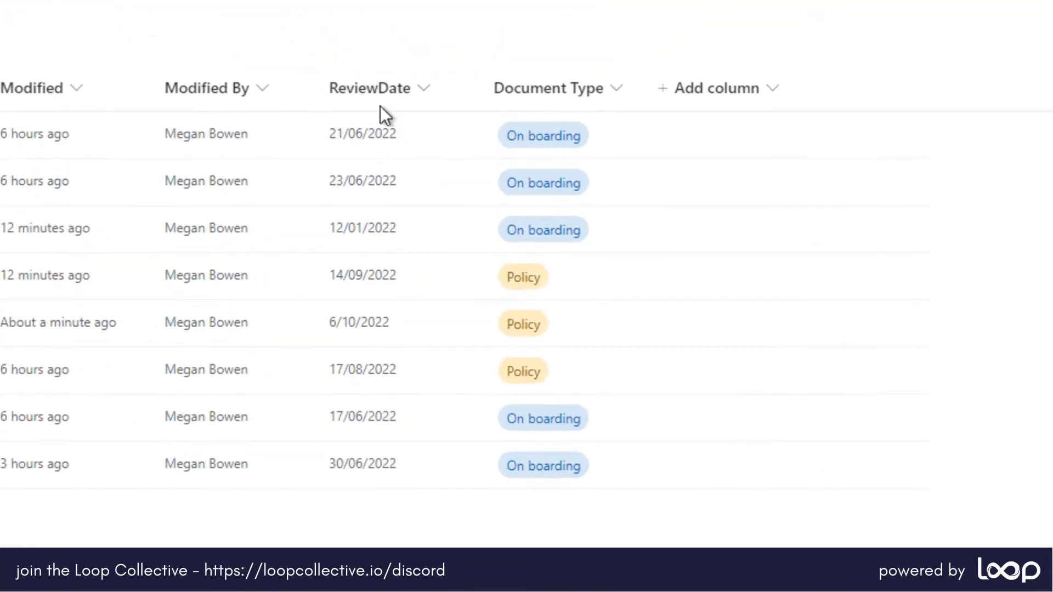
pyautogui.moveTo(589, 156)
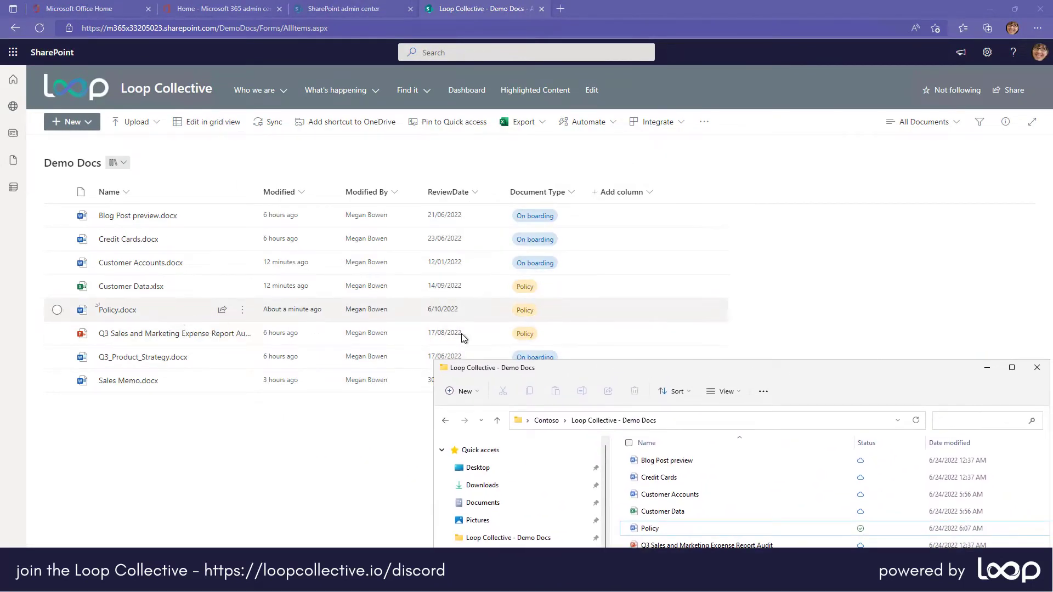
pyautogui.moveTo(533, 323)
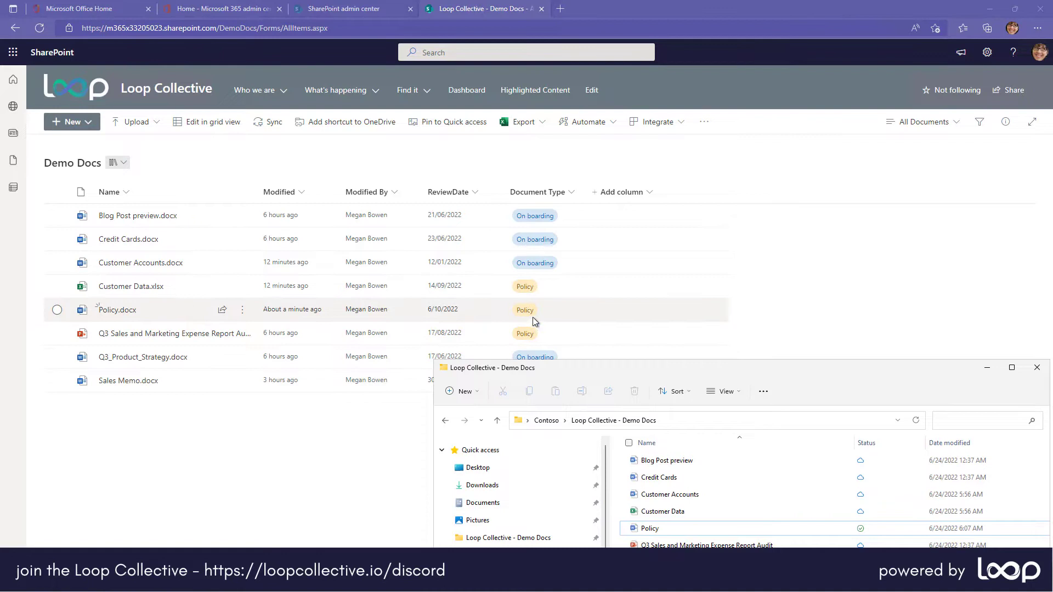
pyautogui.moveTo(715, 281)
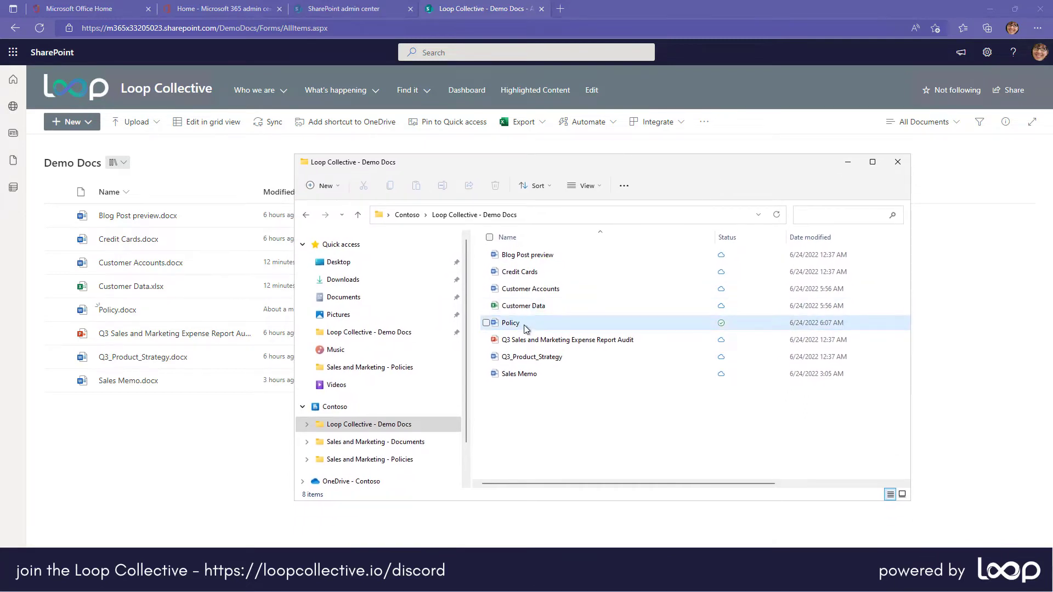
# Open the Policy document from the Loop Collective - Demo Docs folder in Word
pyautogui.doubleClick(509, 323)
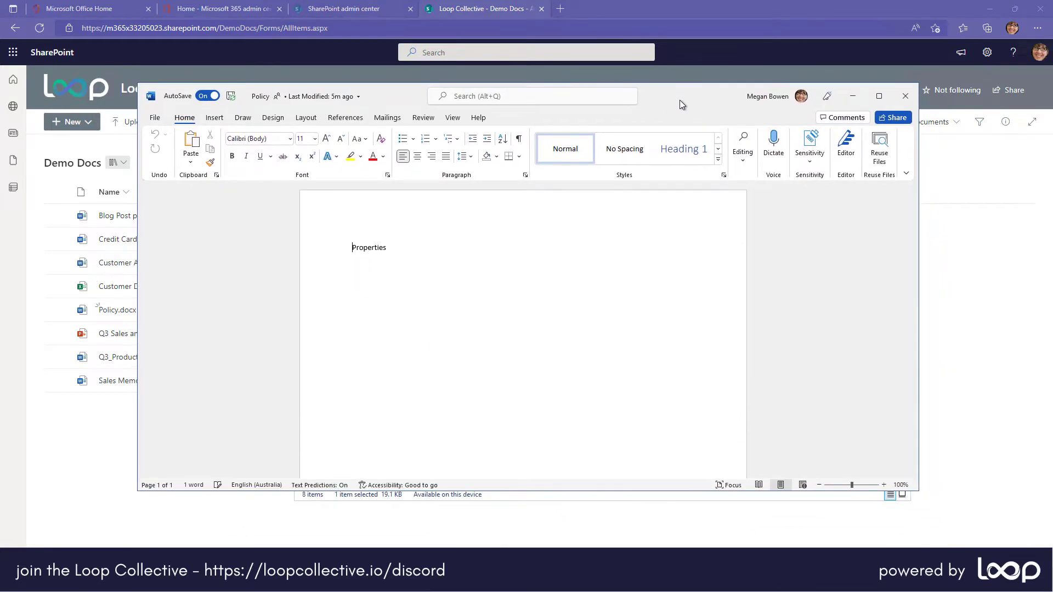
# Maximize the Policy document window and show the View commands
pyautogui.click(878, 96)
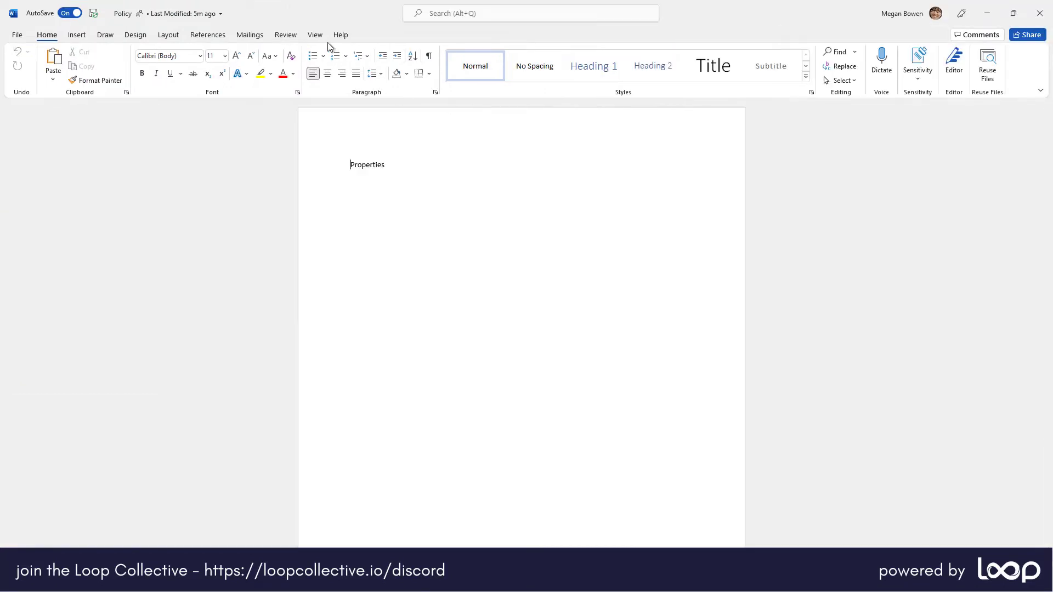
pyautogui.click(314, 34)
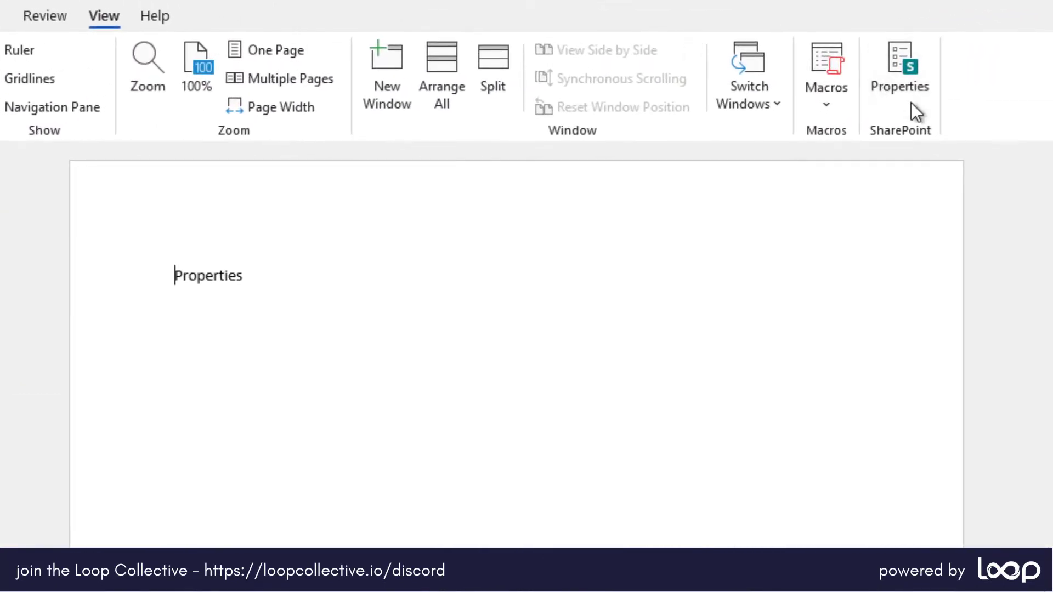
pyautogui.moveTo(900, 66)
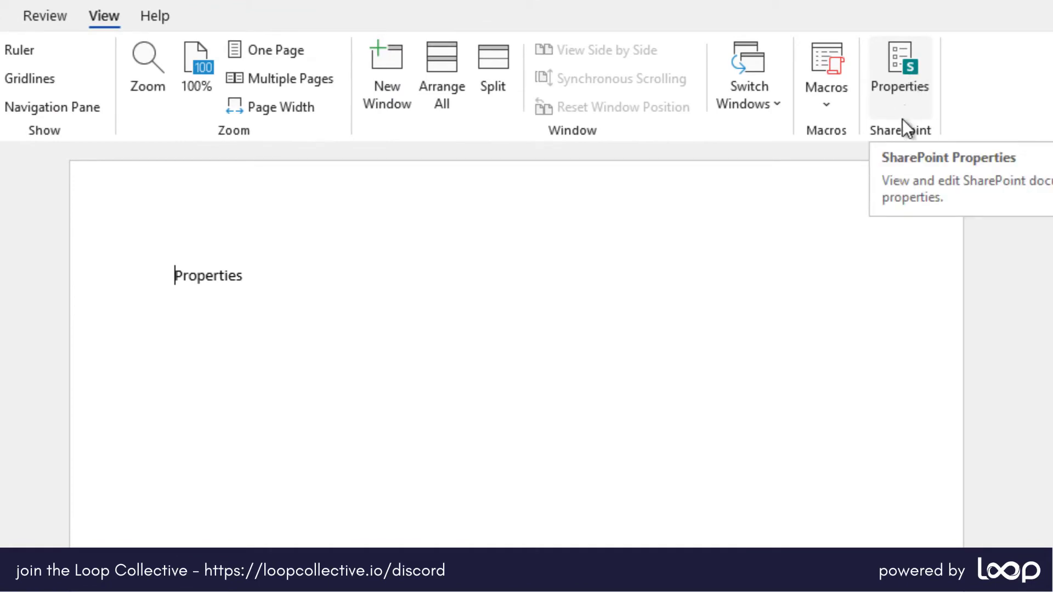
# Open the SharePoint Properties pane showing Title My Policy and Document Type Policy
pyautogui.click(899, 67)
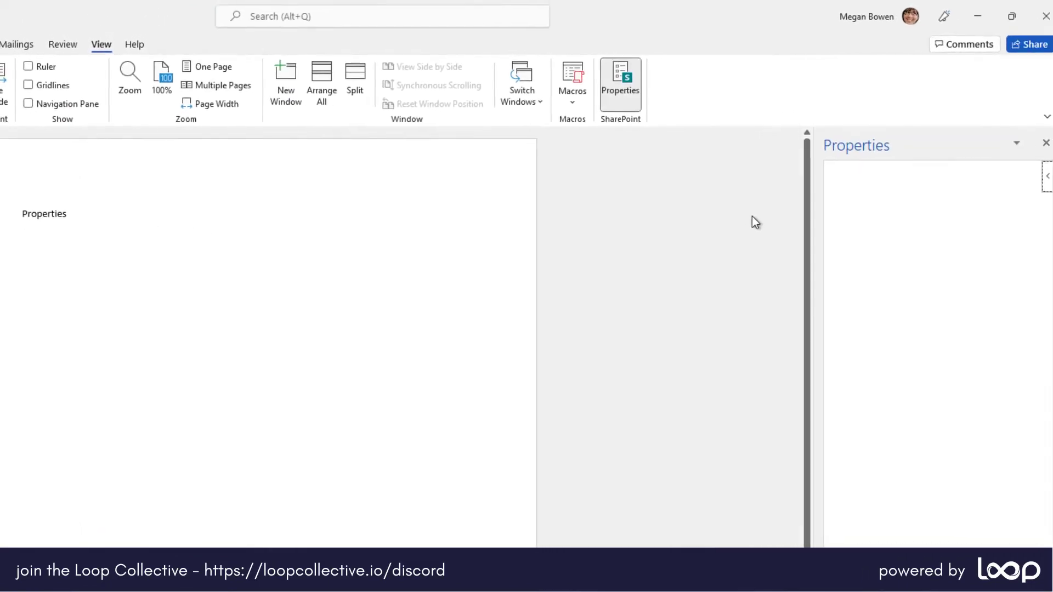
pyautogui.click(614, 79)
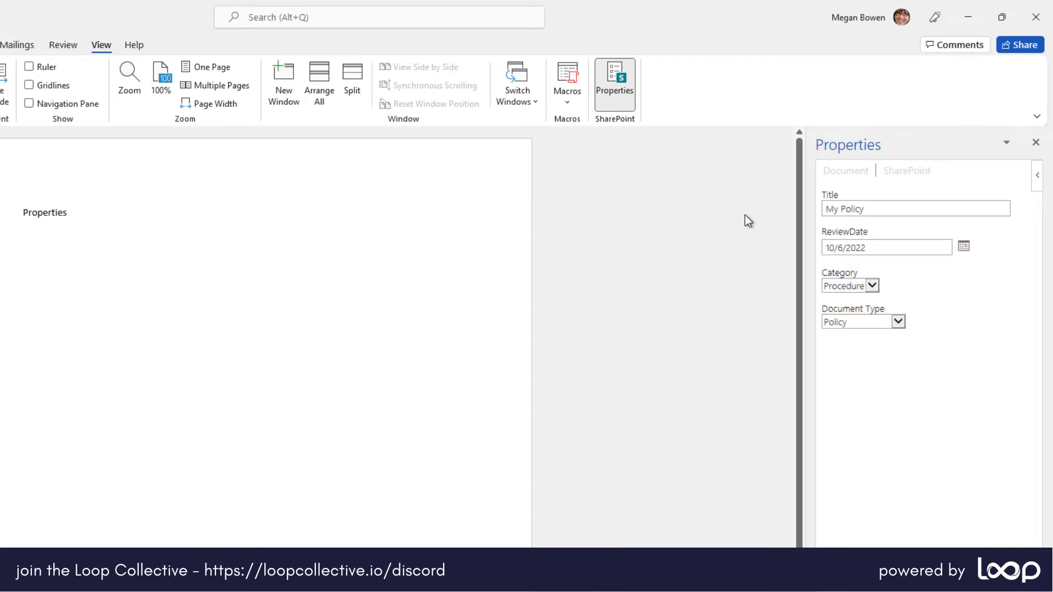
pyautogui.moveTo(760, 221)
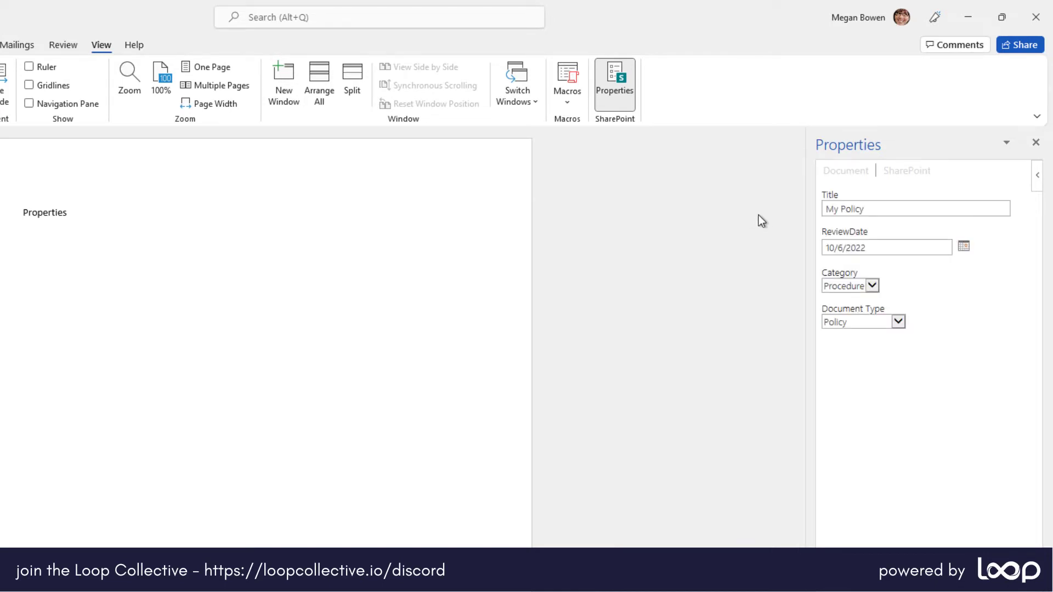
pyautogui.moveTo(861, 312)
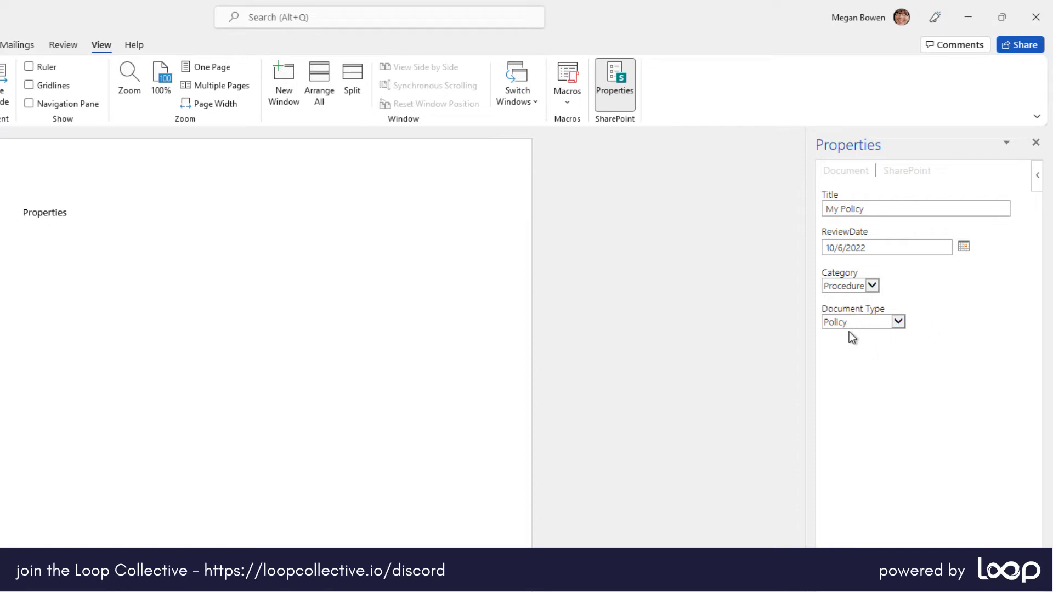
# Open the Document Type dropdown offering On boarding, Employee referal and Policy
pyautogui.click(871, 285)
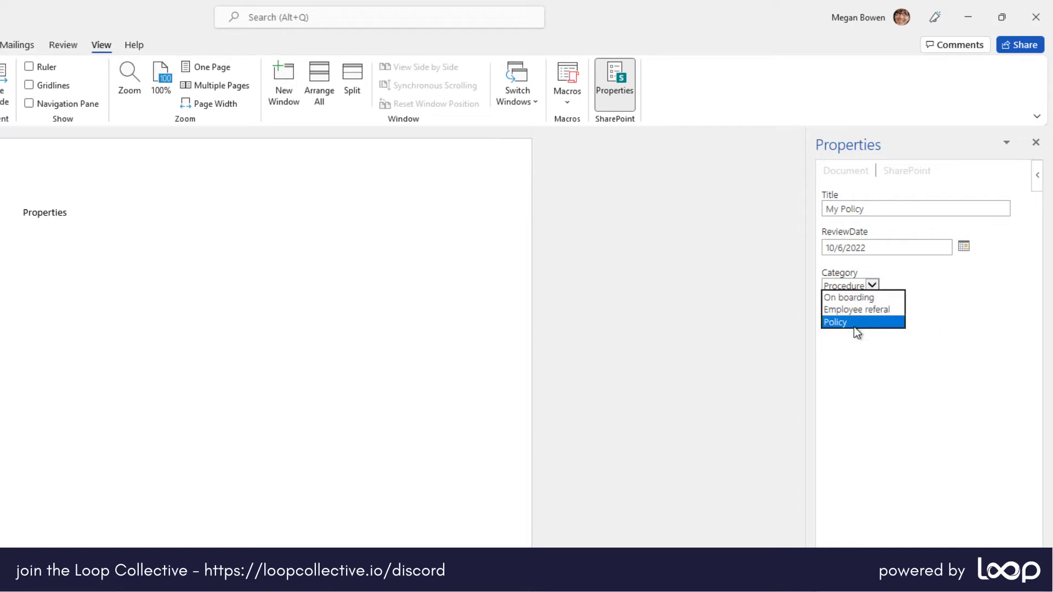
pyautogui.moveTo(843, 329)
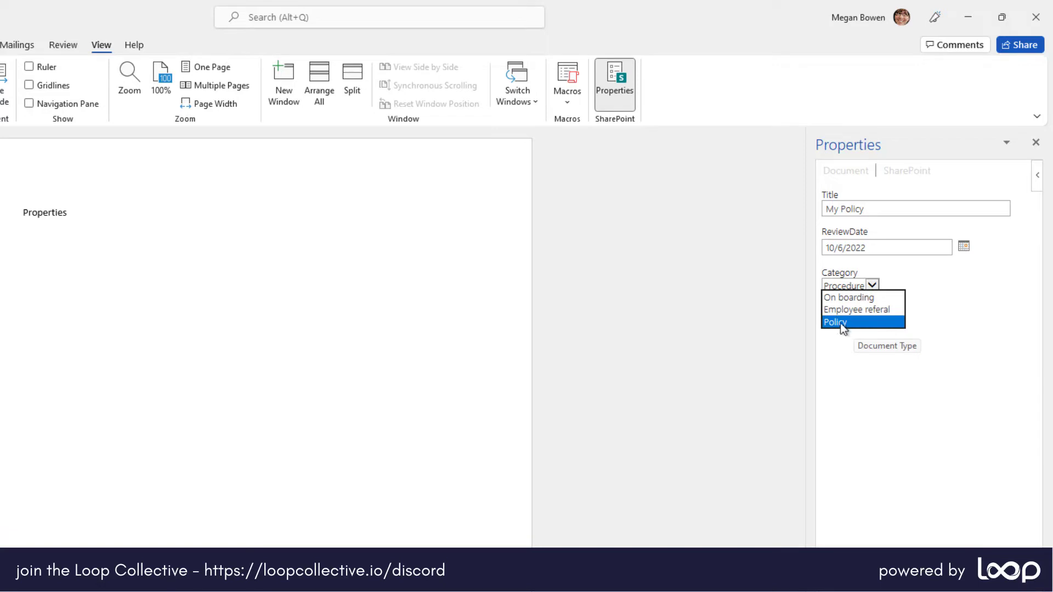
pyautogui.moveTo(843, 322)
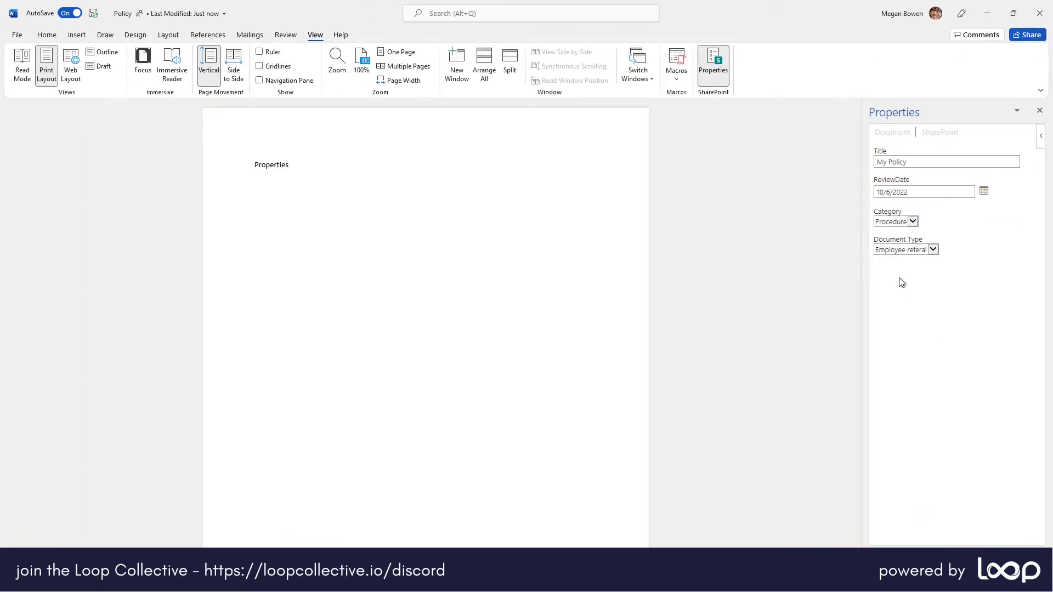
pyautogui.moveTo(454, 177)
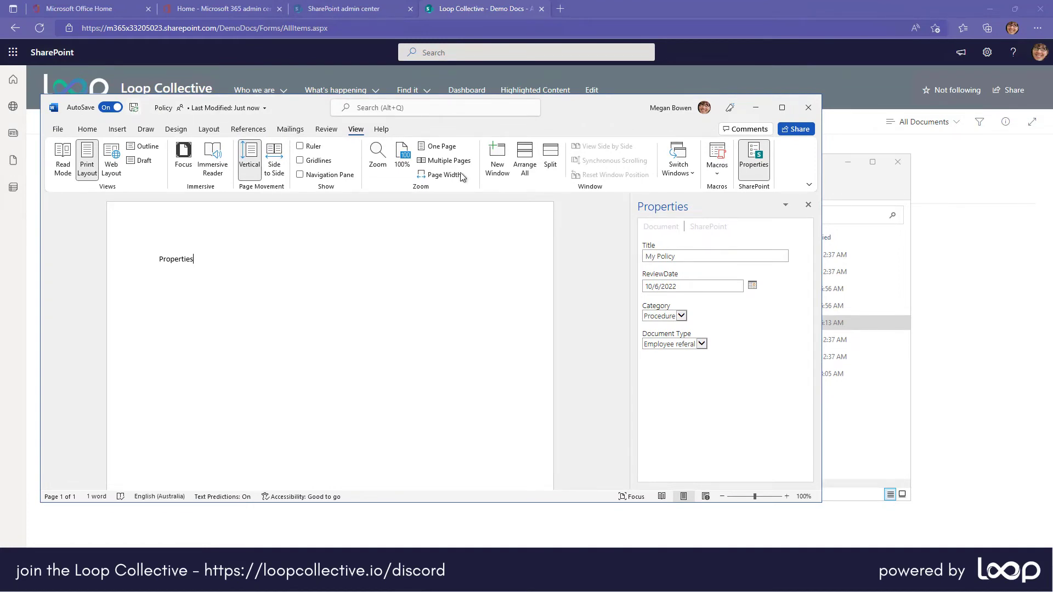
pyautogui.moveTo(972, 169)
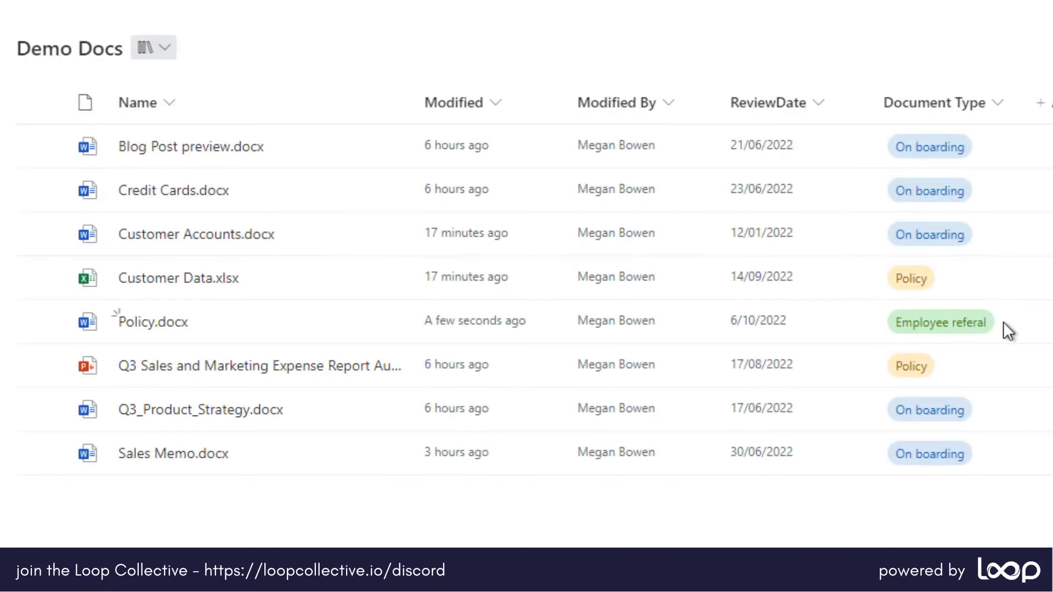
pyautogui.moveTo(974, 350)
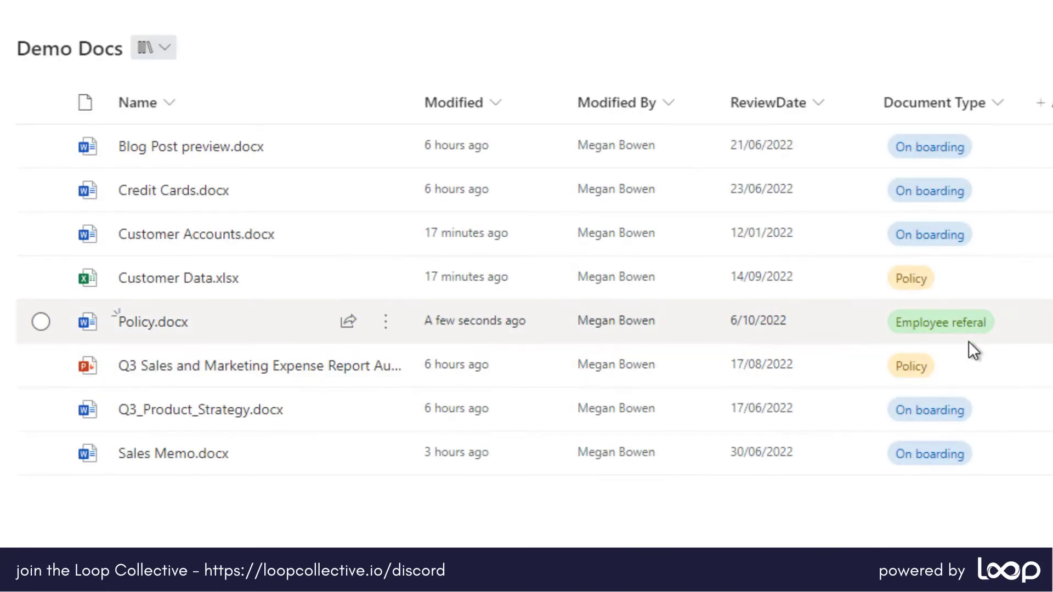